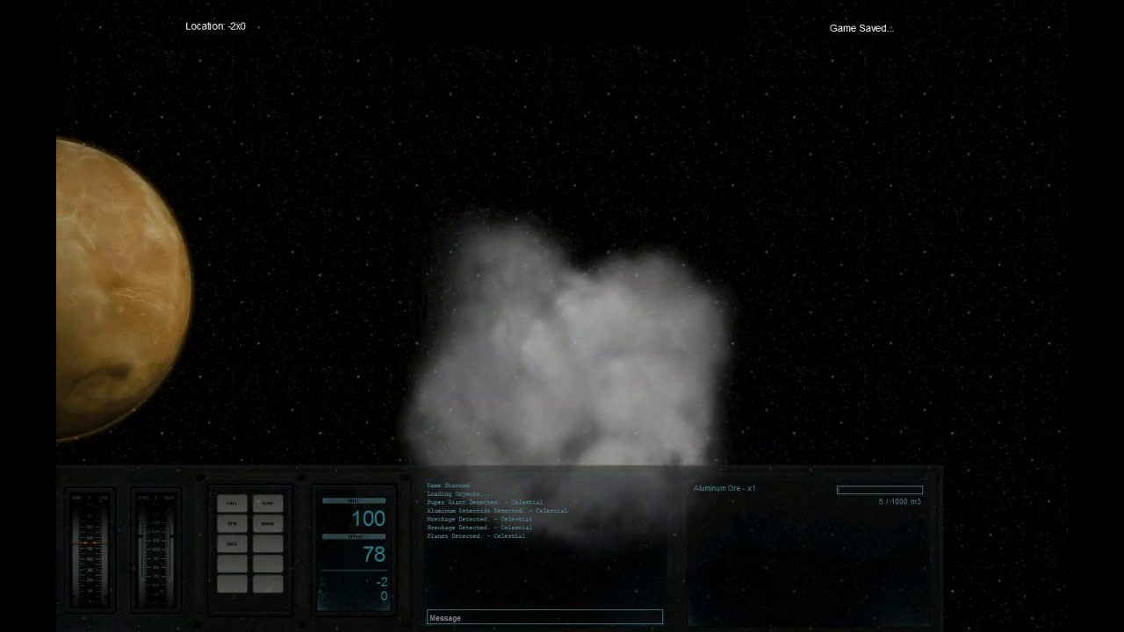
Fly the colony ship forward to the aluminum asteroid field near the orange planet
key(w)
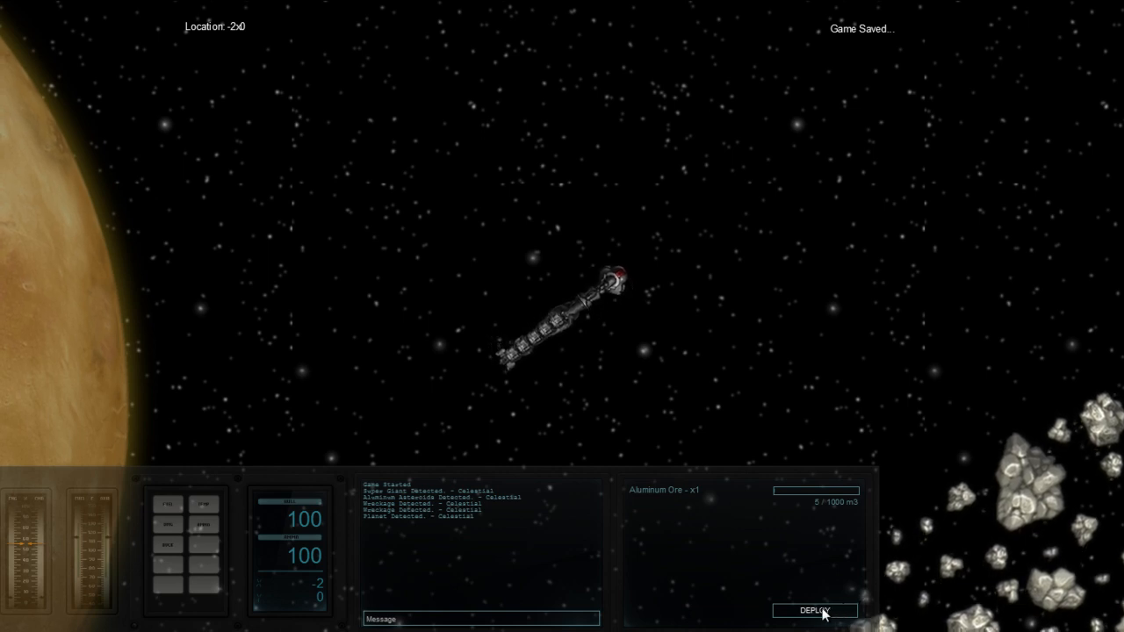
Deploy the colony ship from the cargo panel so the station starts constructing
click(821, 610)
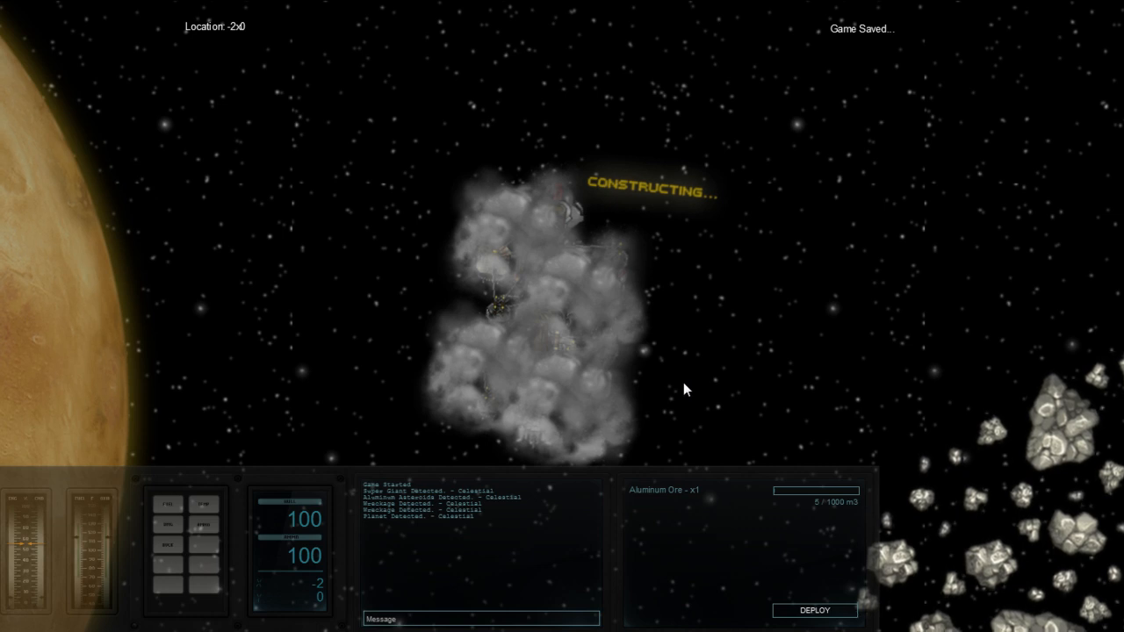
mouse_move(366, 67)
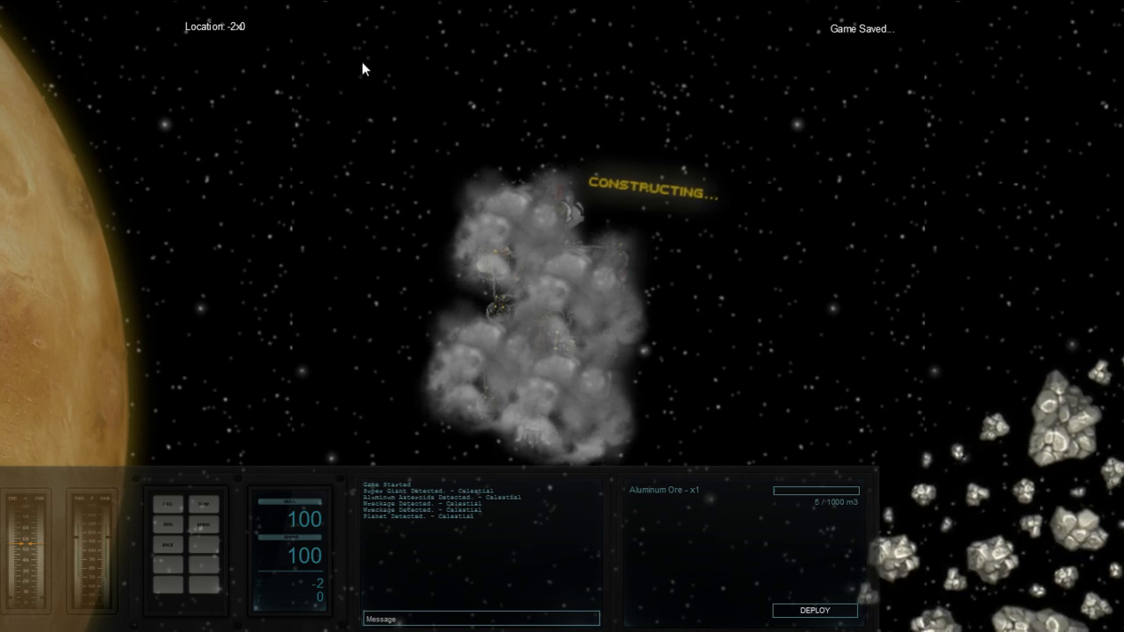
mouse_move(993, 602)
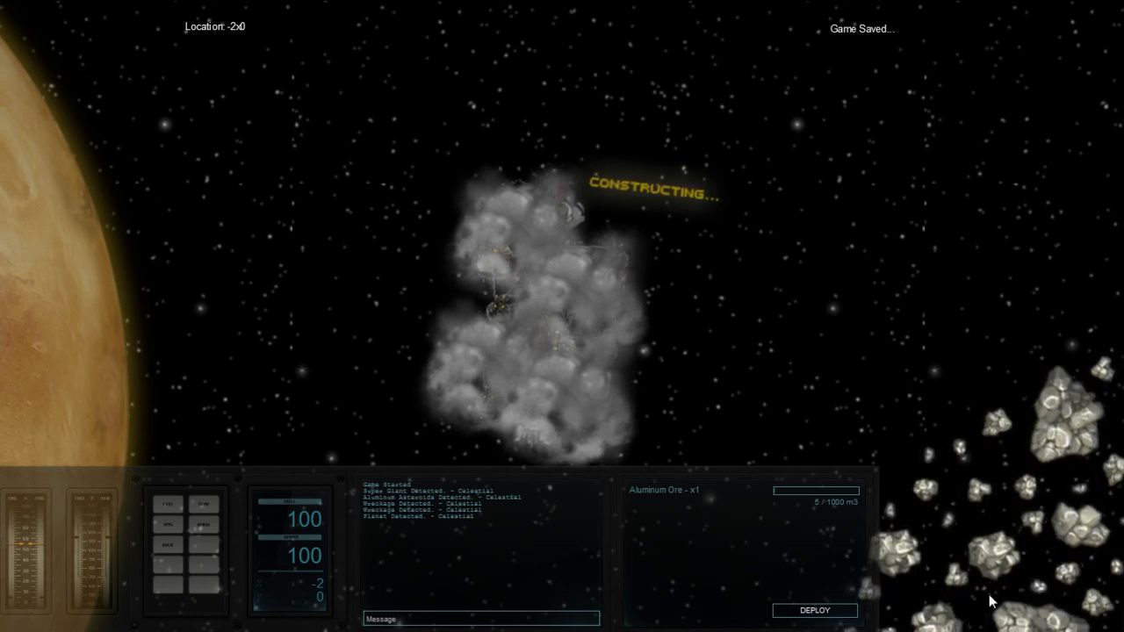